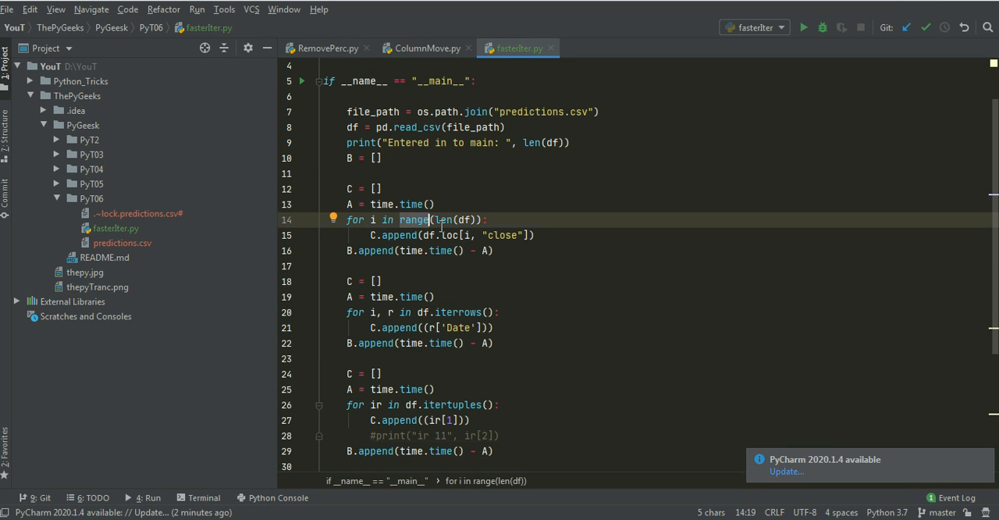
mouse_move(473, 195)
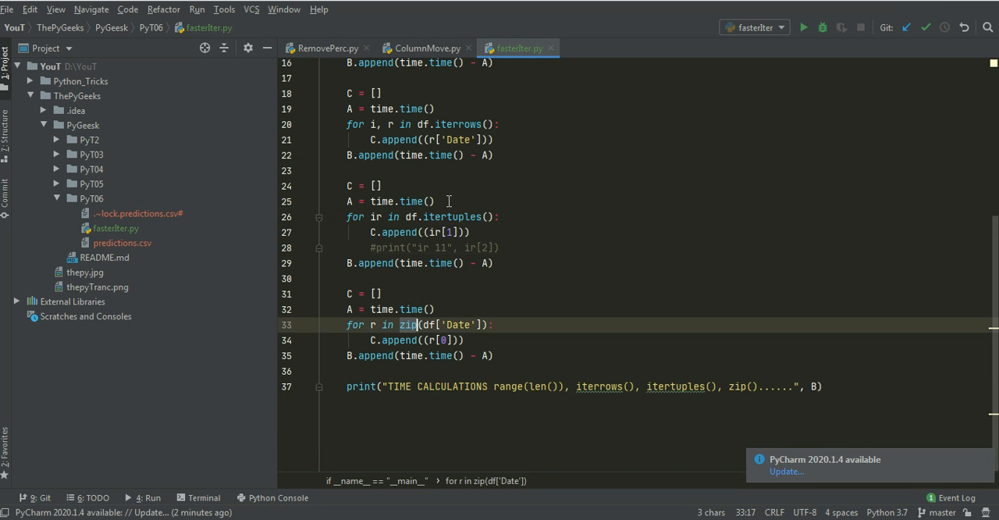
mouse_move(460, 248)
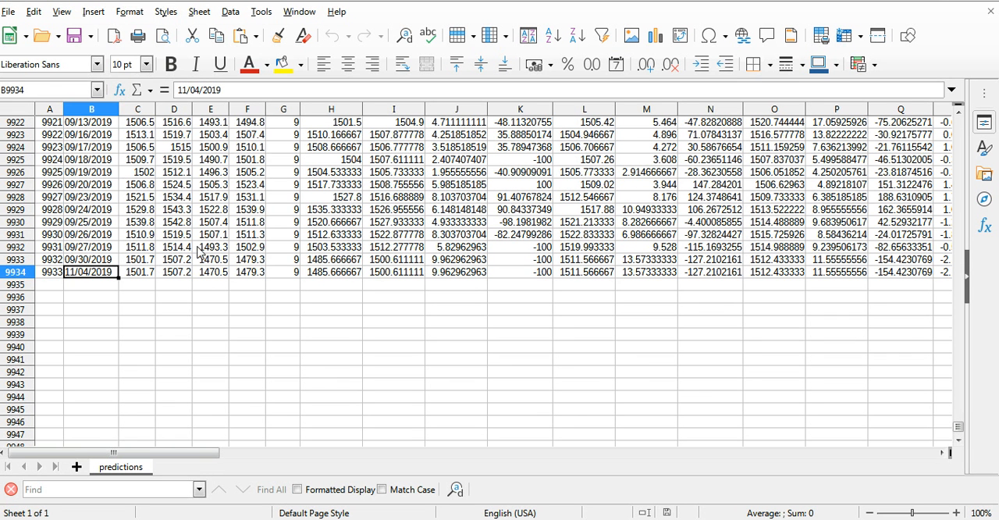
- Select cell A9934 in predictions.csv to confirm the last record index is 9933
click(49, 272)
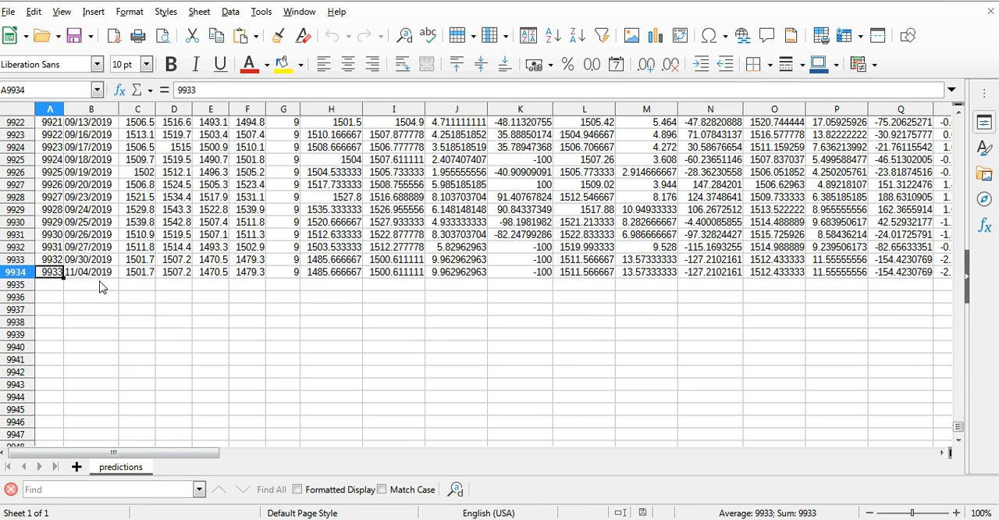
mouse_move(89, 286)
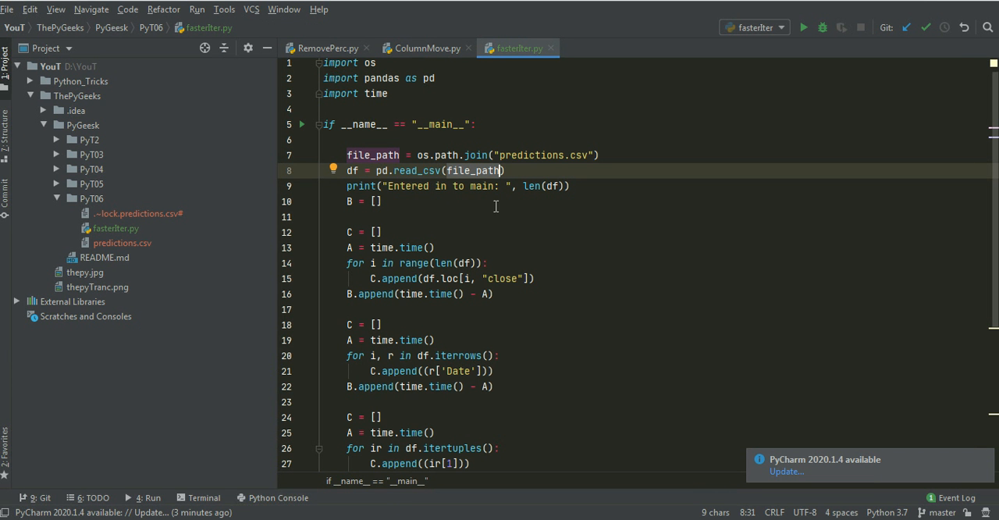
click(552, 185)
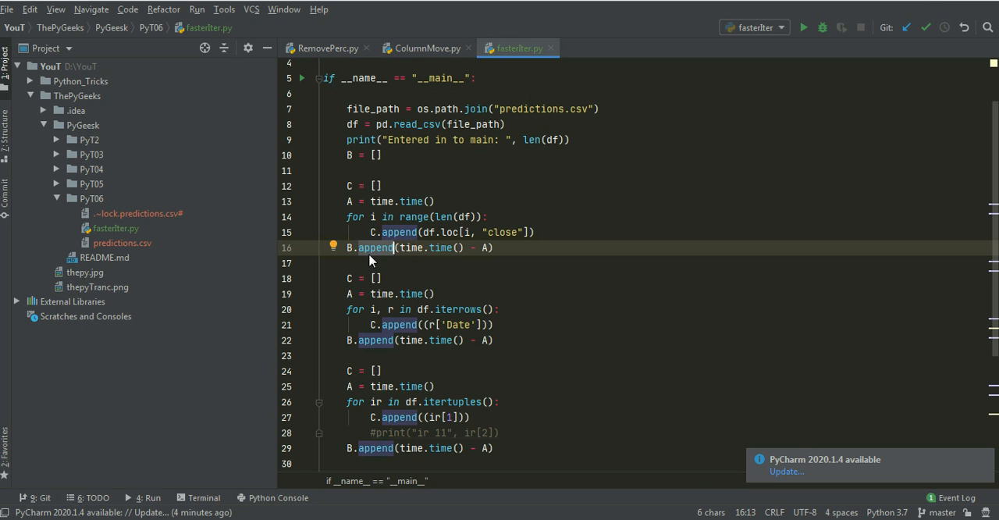
mouse_move(348, 259)
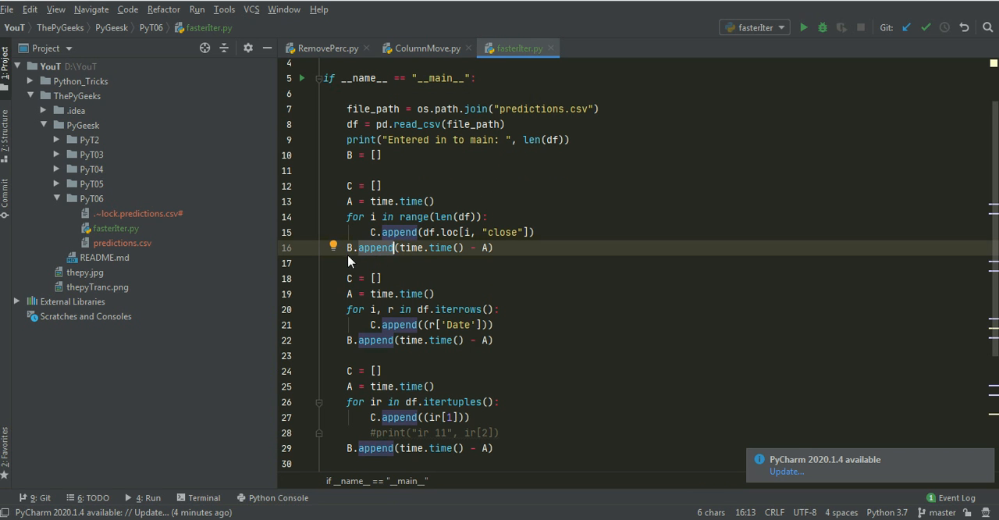
scroll(down, 3)
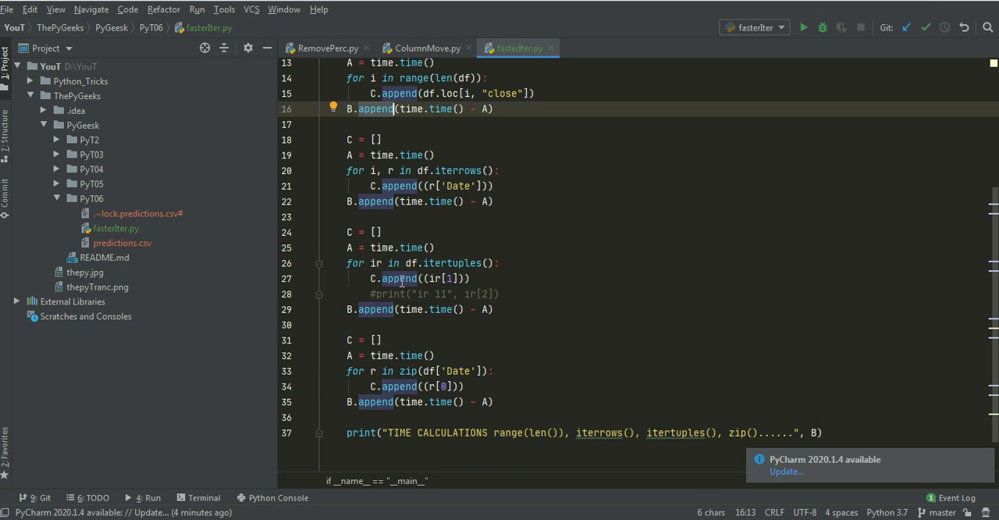
click(804, 27)
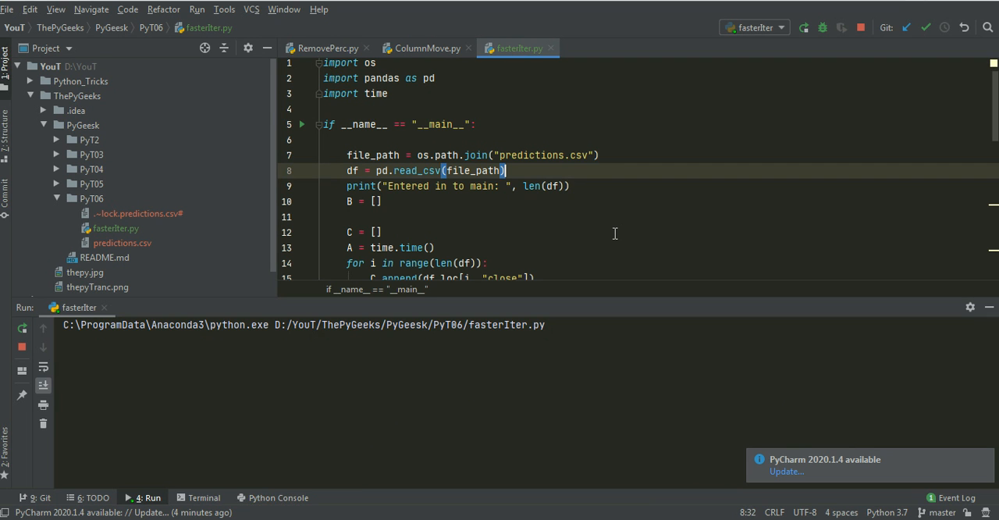
mouse_move(577, 243)
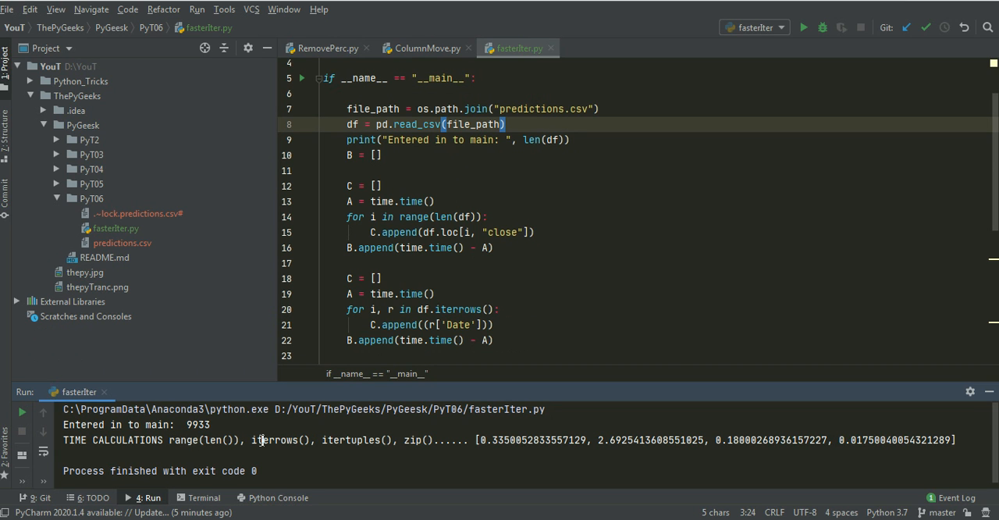
double_click(274, 440)
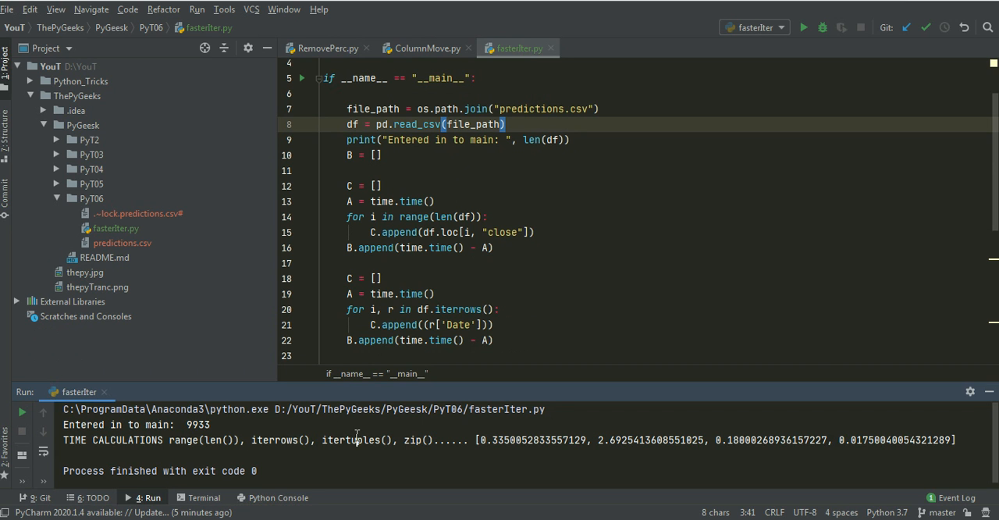
double_click(354, 439)
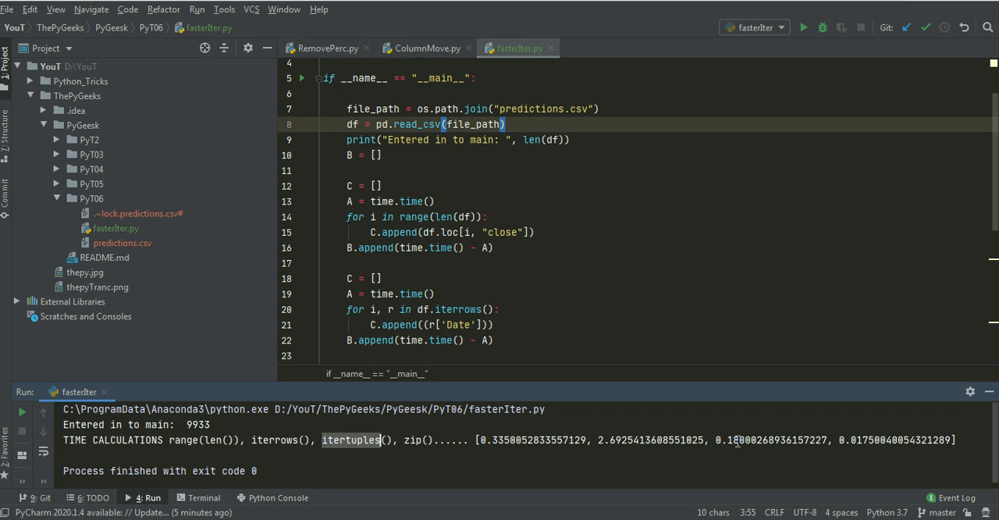
mouse_move(418, 437)
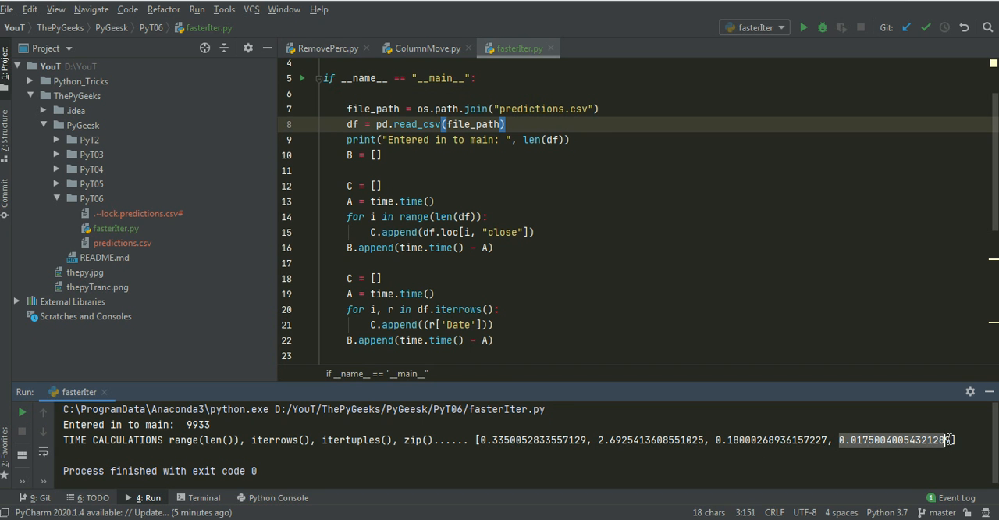
scroll(down, 3)
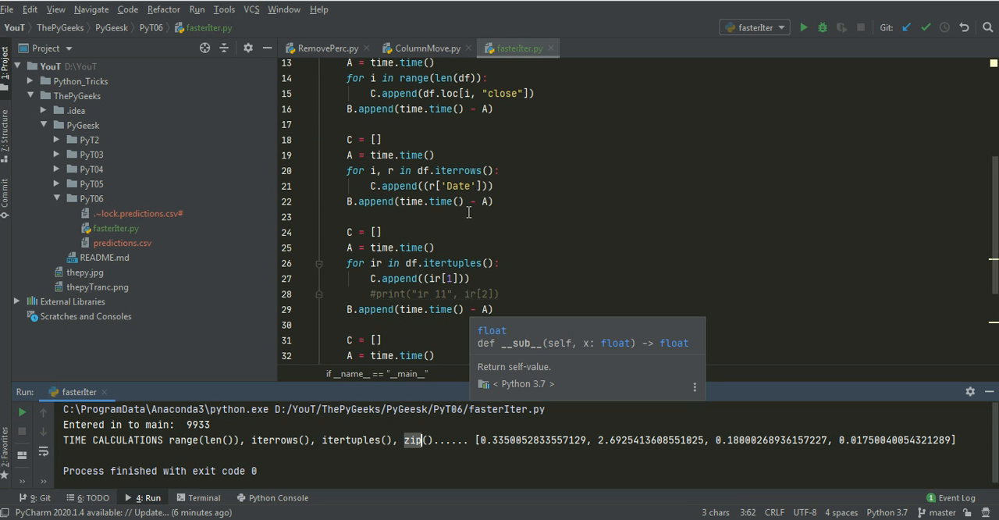
mouse_move(490, 236)
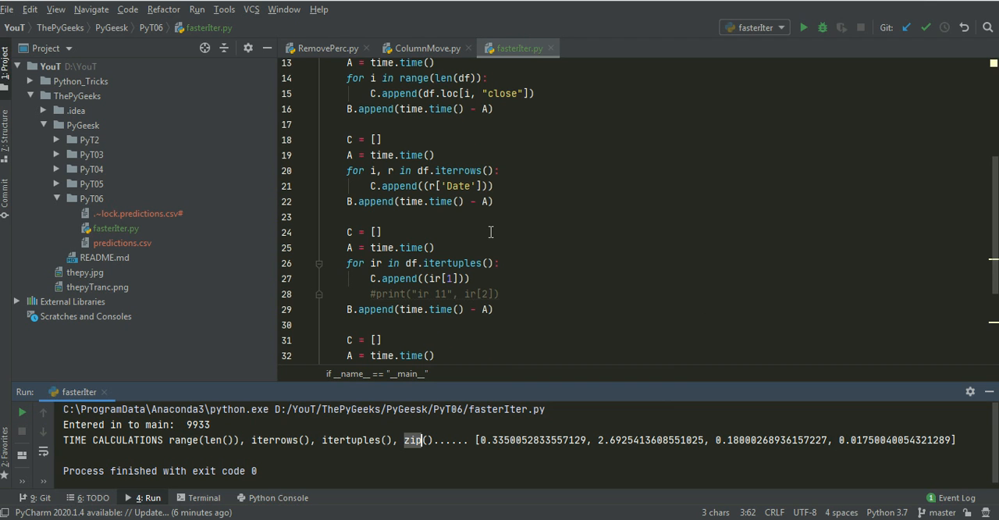
mouse_move(407, 230)
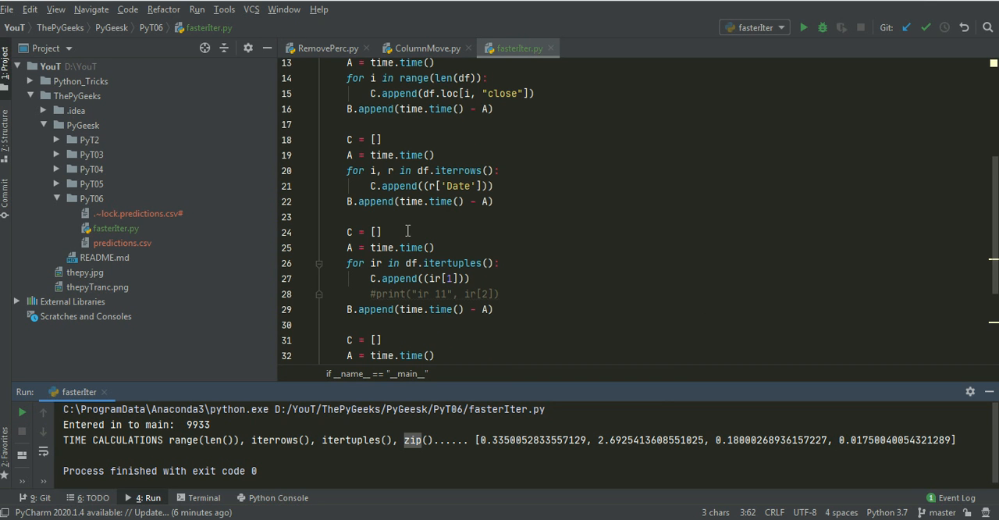
mouse_move(443, 220)
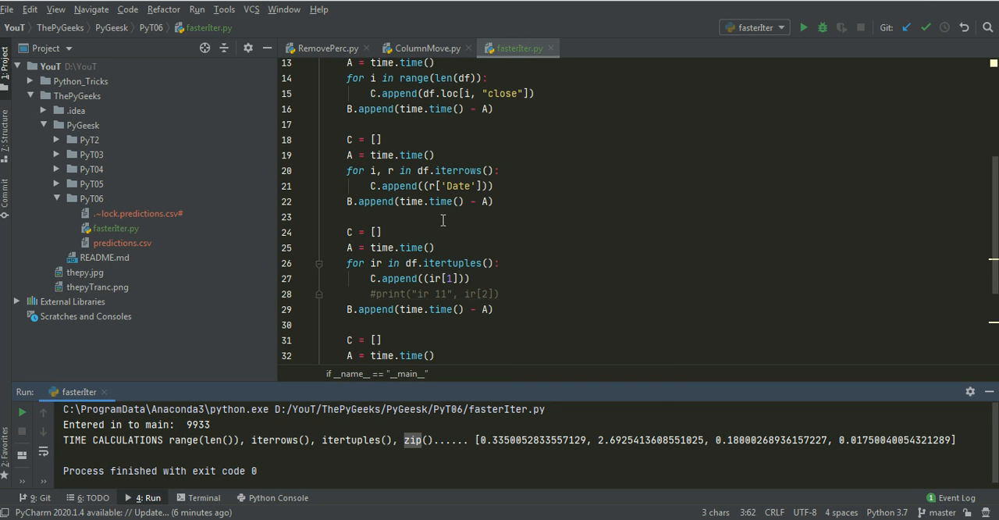